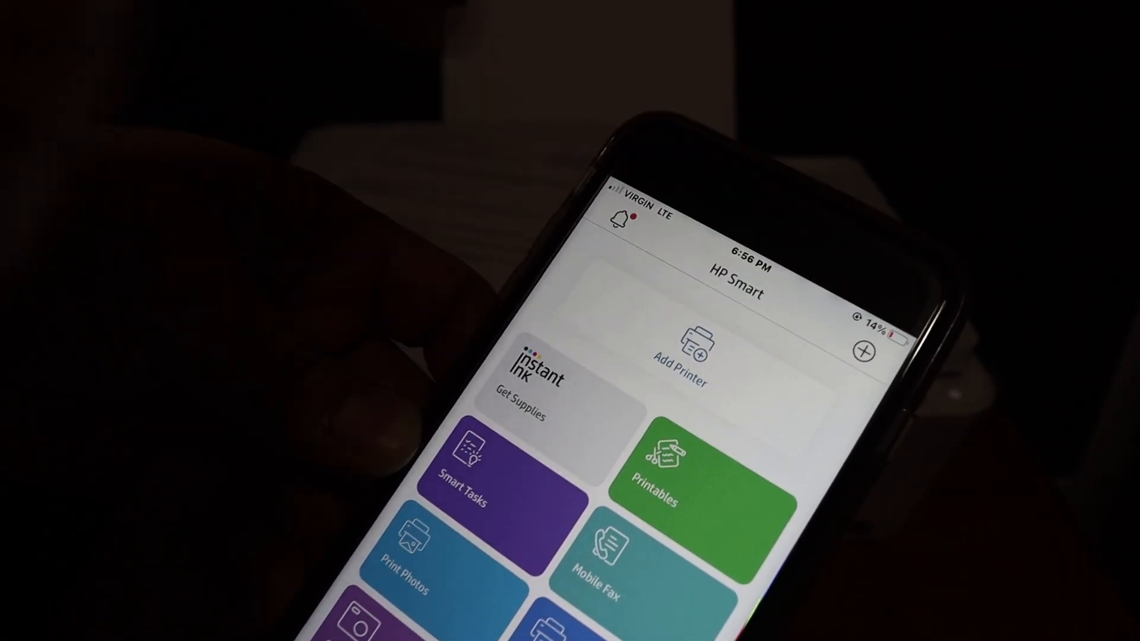
Tap Add Printer on the HP Smart home screen to begin searching for printers.
{"action": "left_click", "coordinate": [680, 353]}
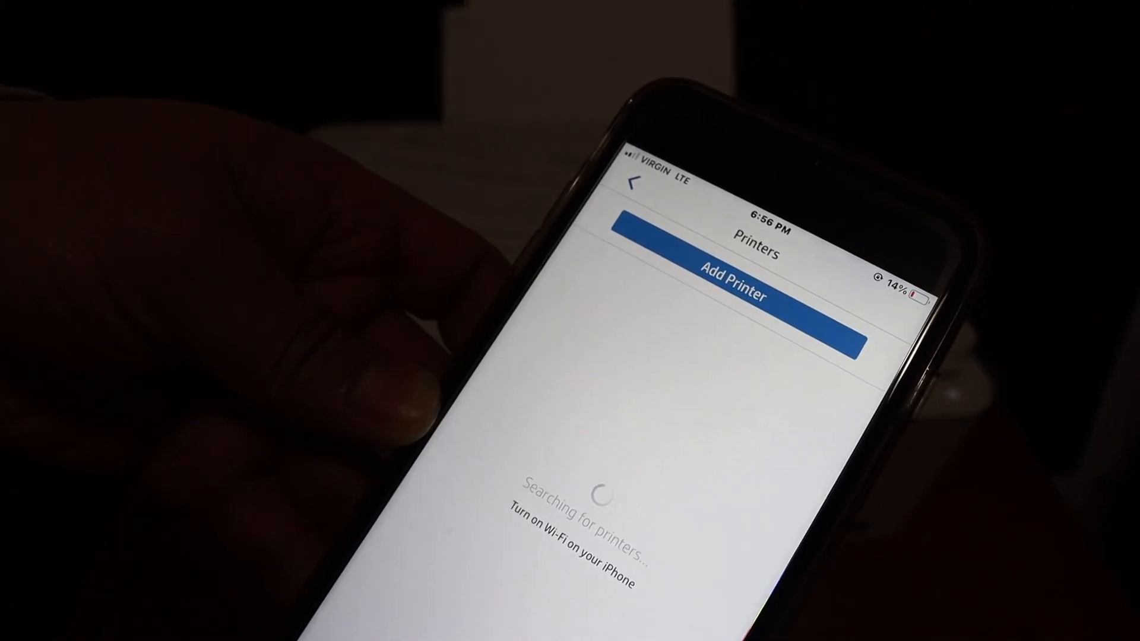